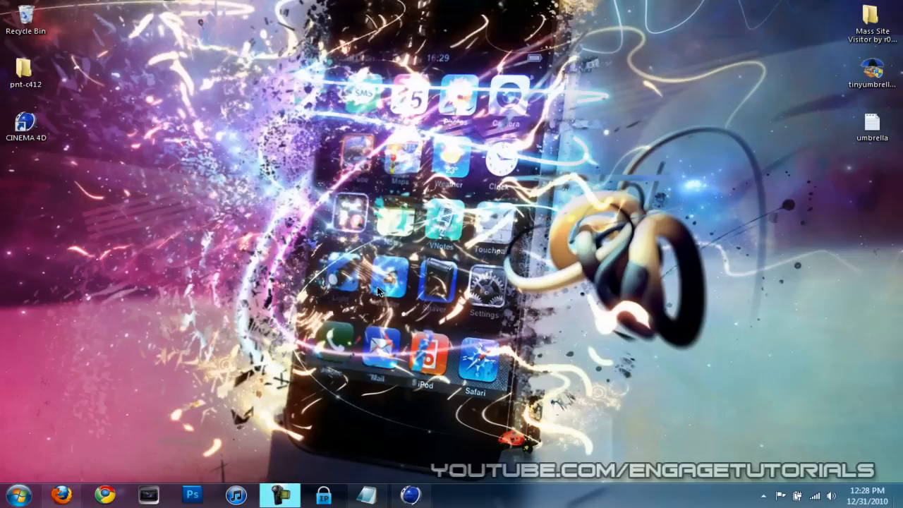
mouse_move(381, 380)
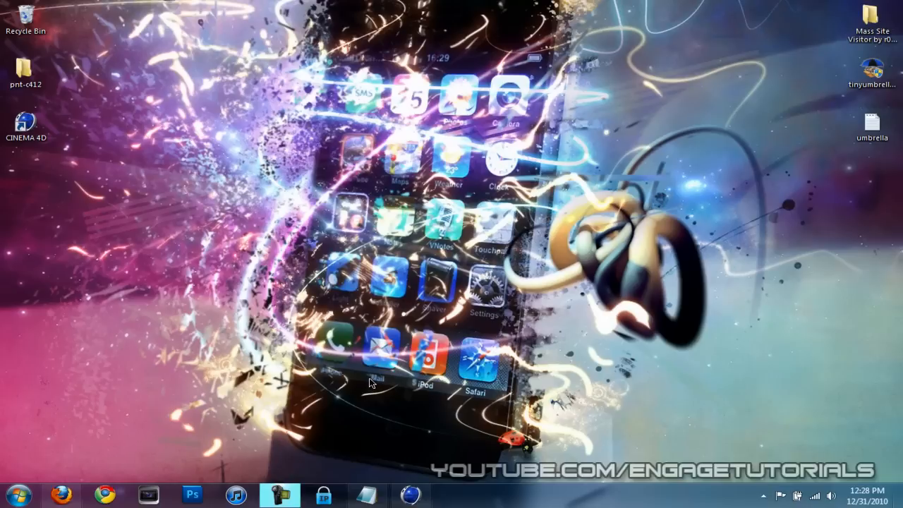
mouse_move(368, 381)
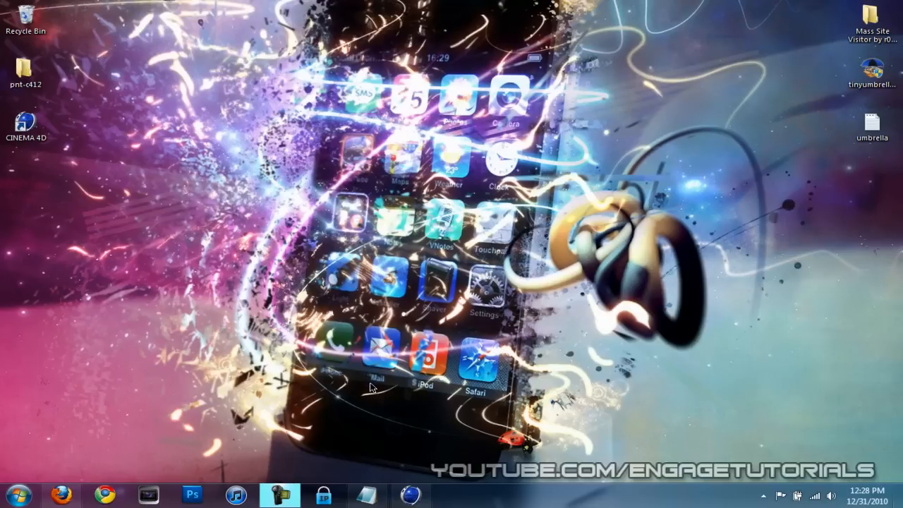
mouse_move(409, 494)
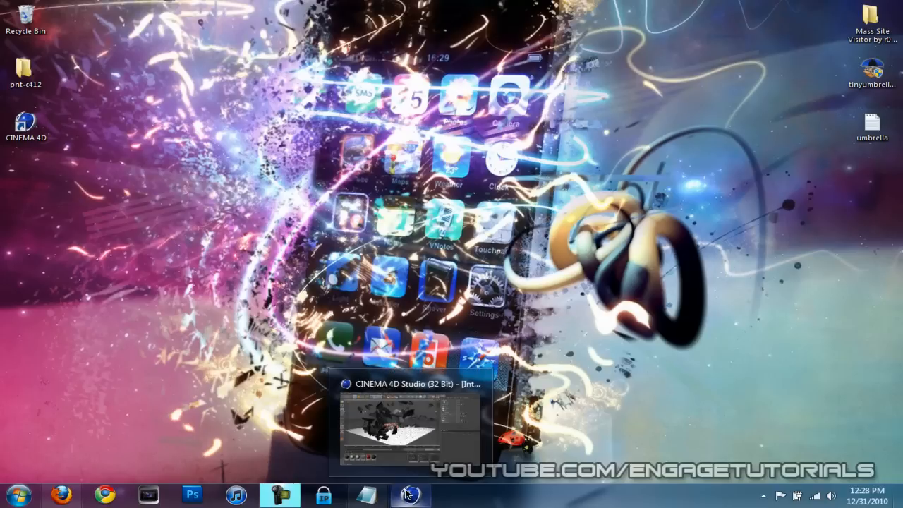
Restore the Cinema 4D window with the Intro Template scene from the taskbar
left_click(409, 495)
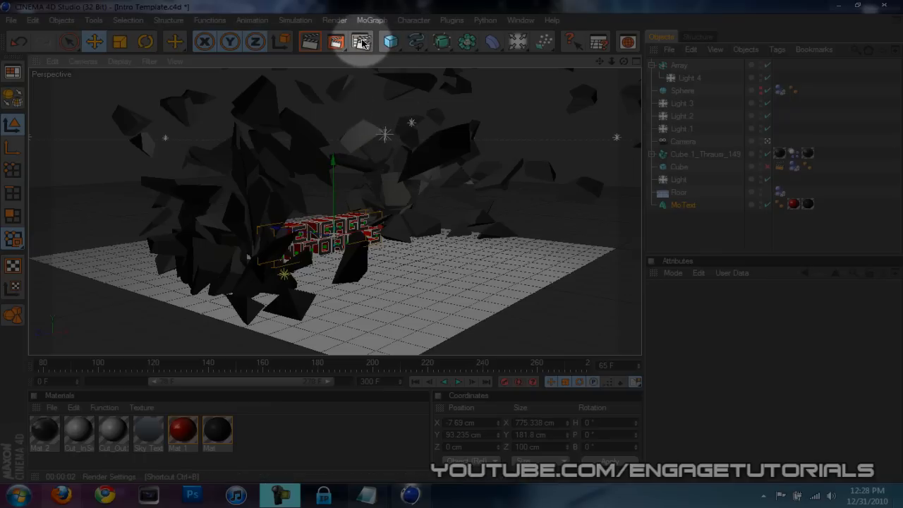
Review the Output settings: 1280×720 at 72 DPI, 30 fps, manual frame range 0–265
left_click(357, 40)
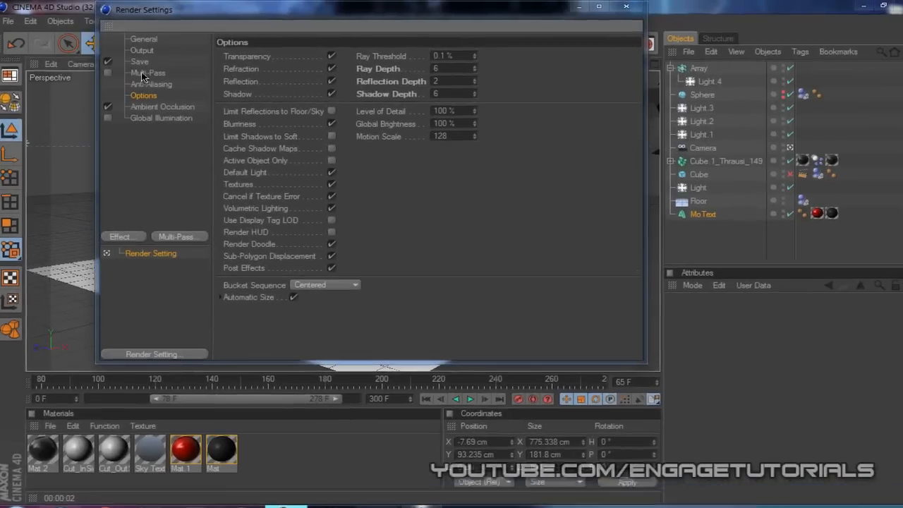
left_click(147, 40)
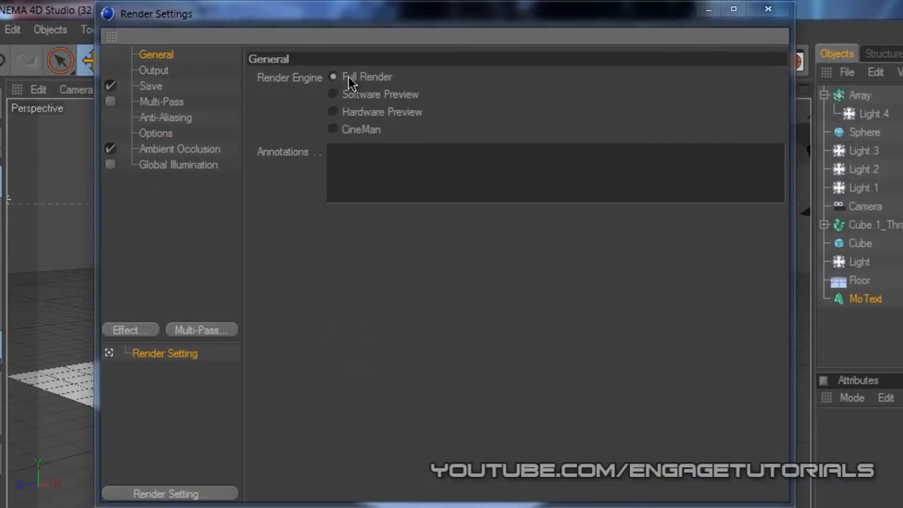
left_click(152, 71)
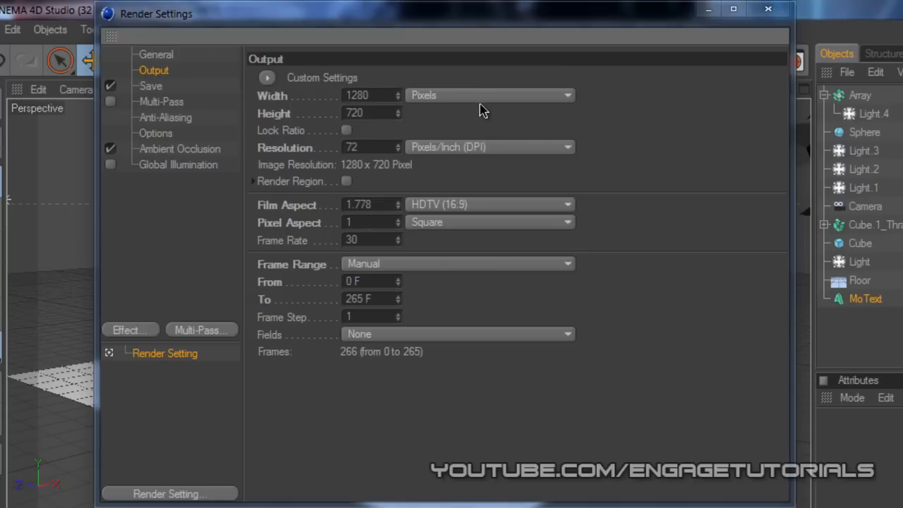
left_click(364, 146)
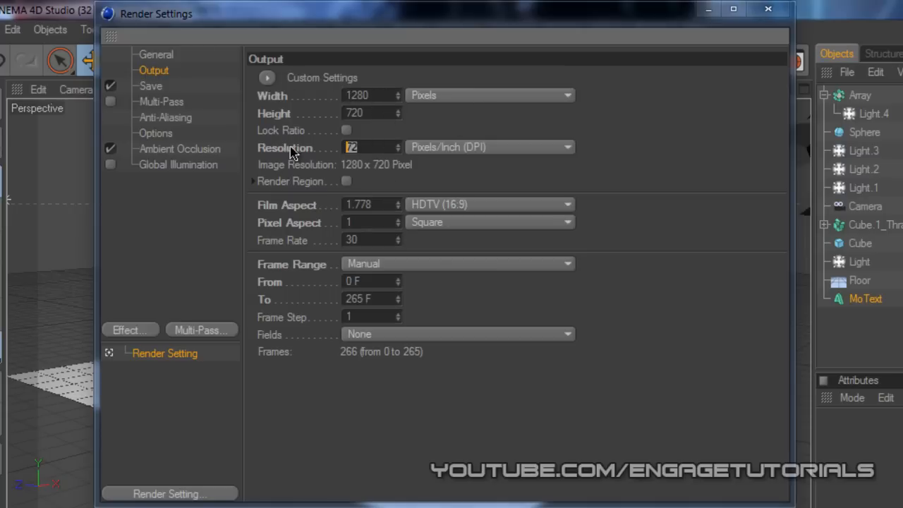
mouse_move(431, 187)
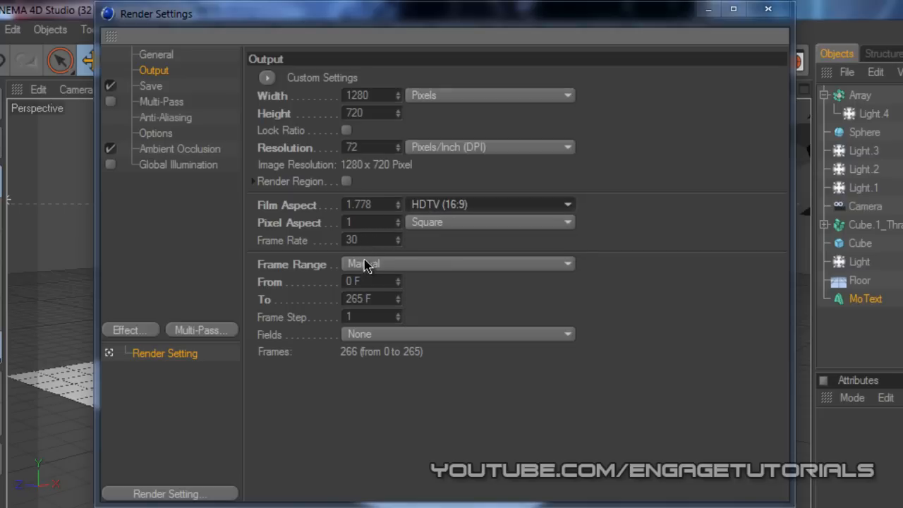
left_click(367, 222)
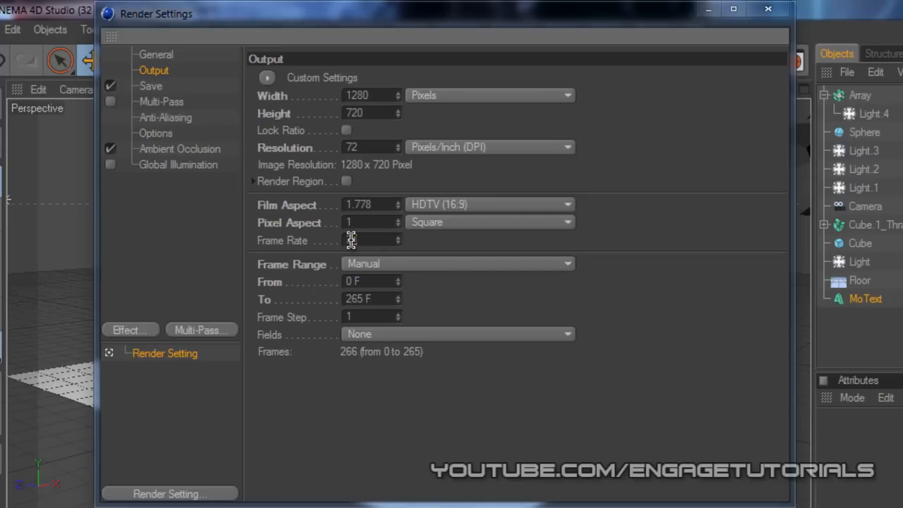
left_click(457, 263)
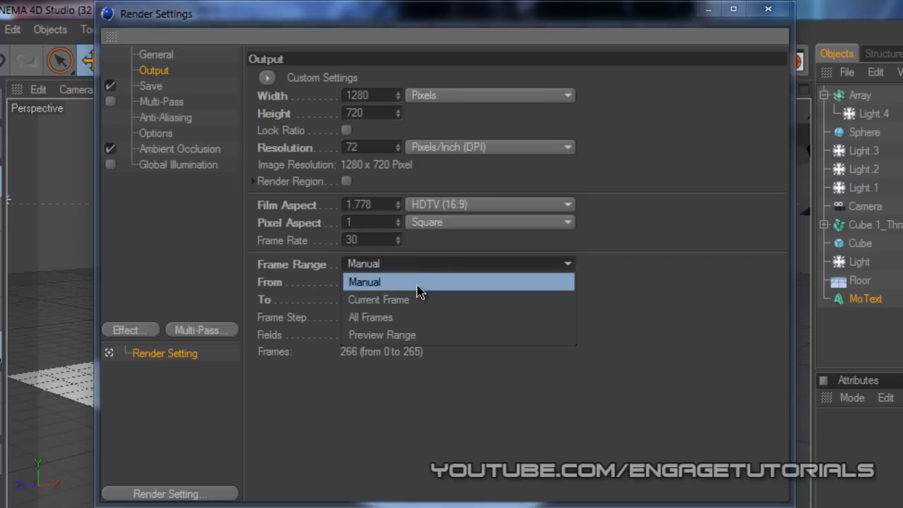
left_click(366, 282)
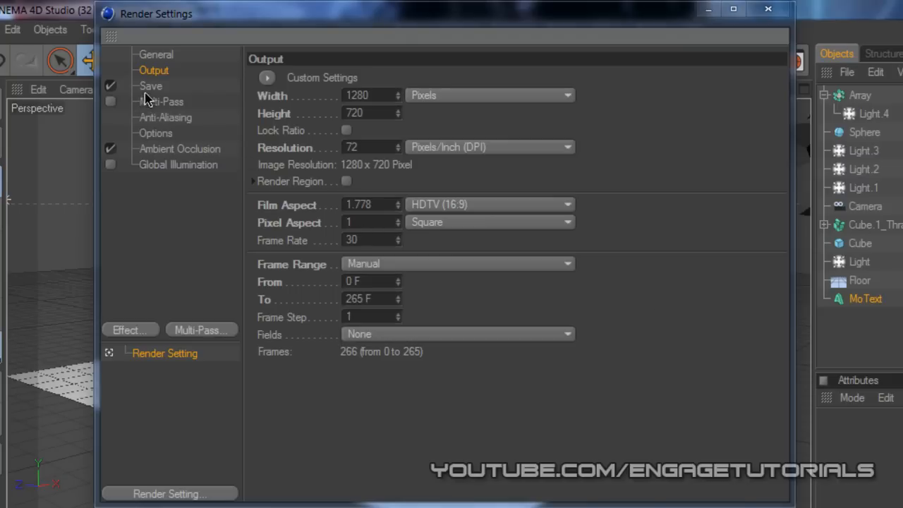
Enable saving to the desktop file with QuickTime Movie as the output format
left_click(150, 86)
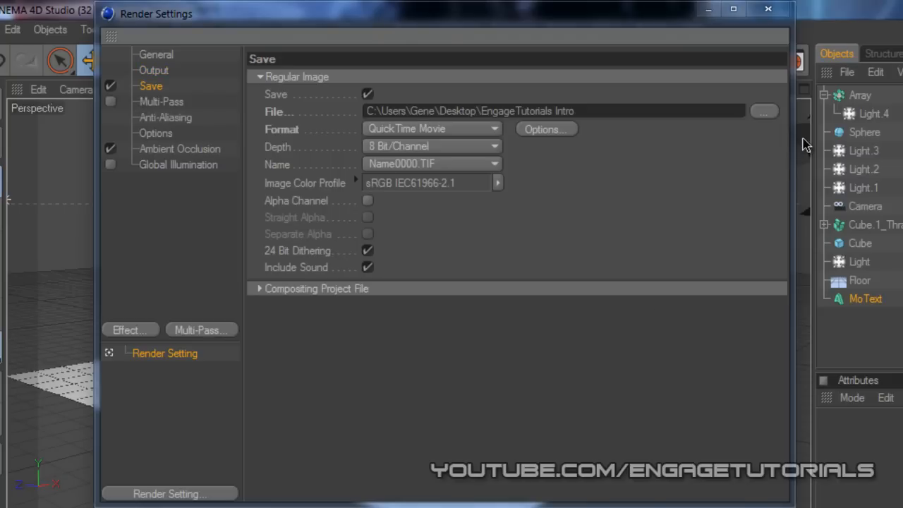
mouse_move(770, 125)
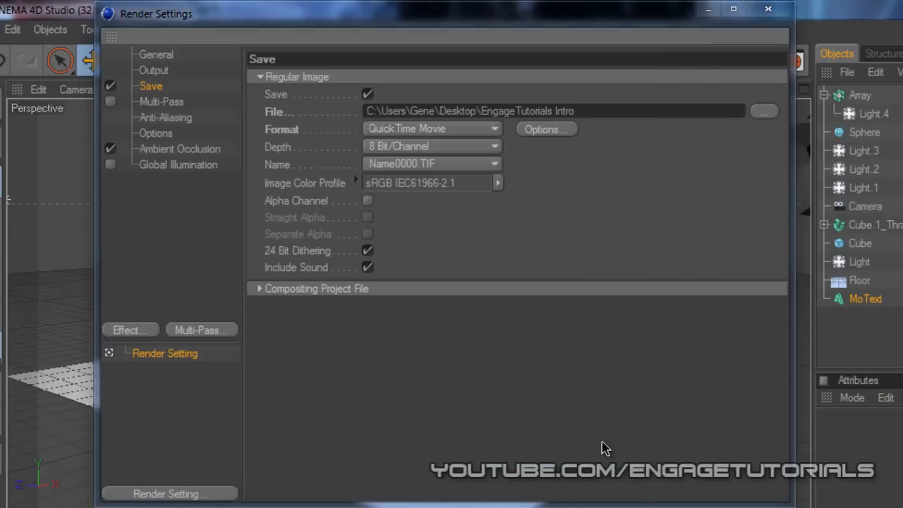
mouse_move(443, 141)
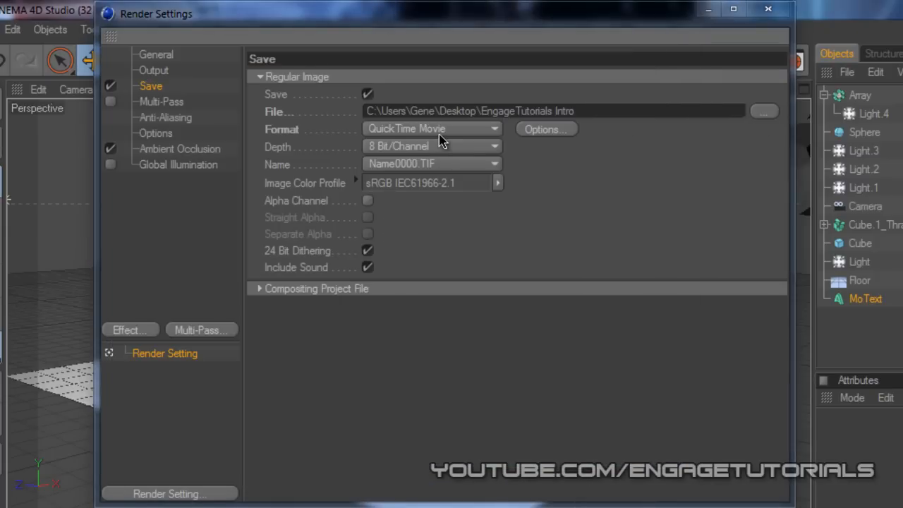
left_click(430, 128)
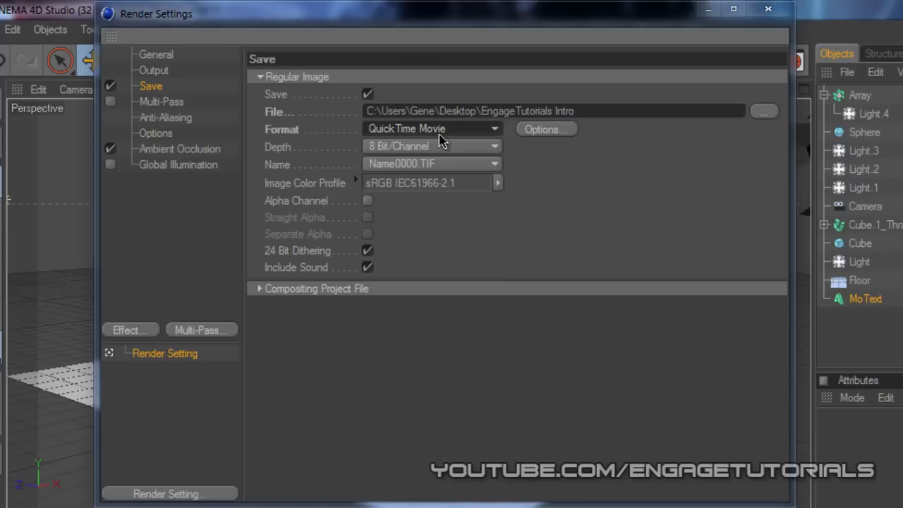
mouse_move(557, 157)
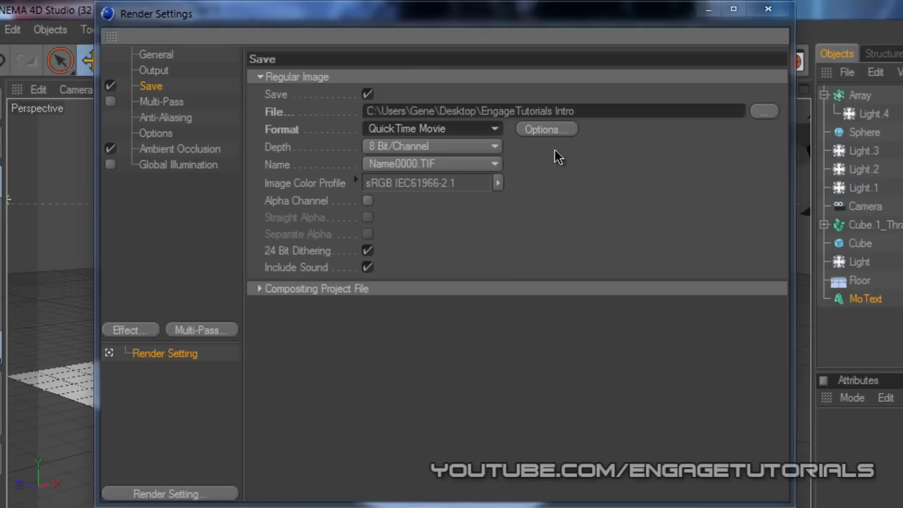
mouse_move(567, 137)
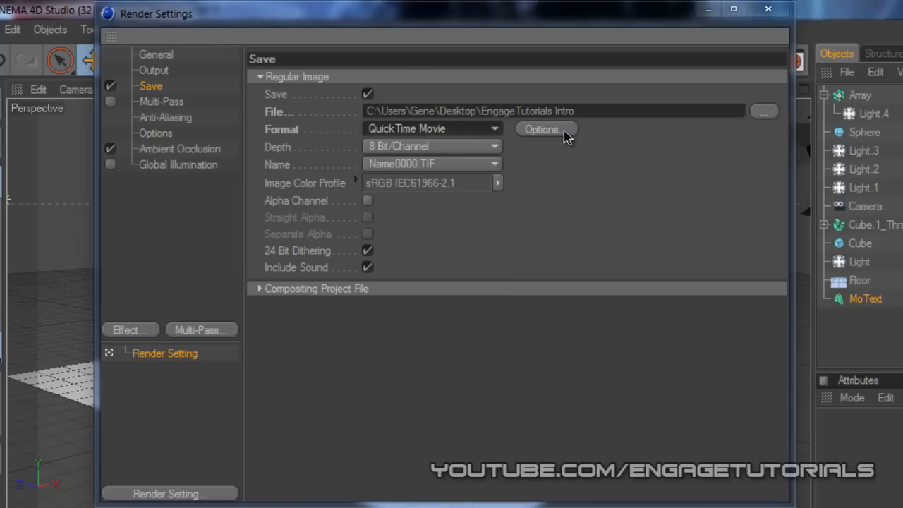
Set QuickTime compression to Animation at 50 fps, best depth and best quality, and confirm
left_click(544, 130)
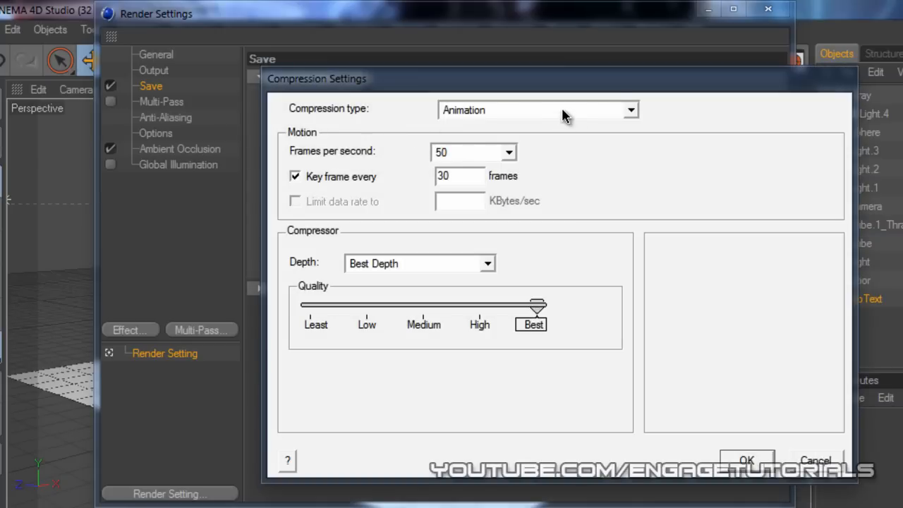
left_click(536, 110)
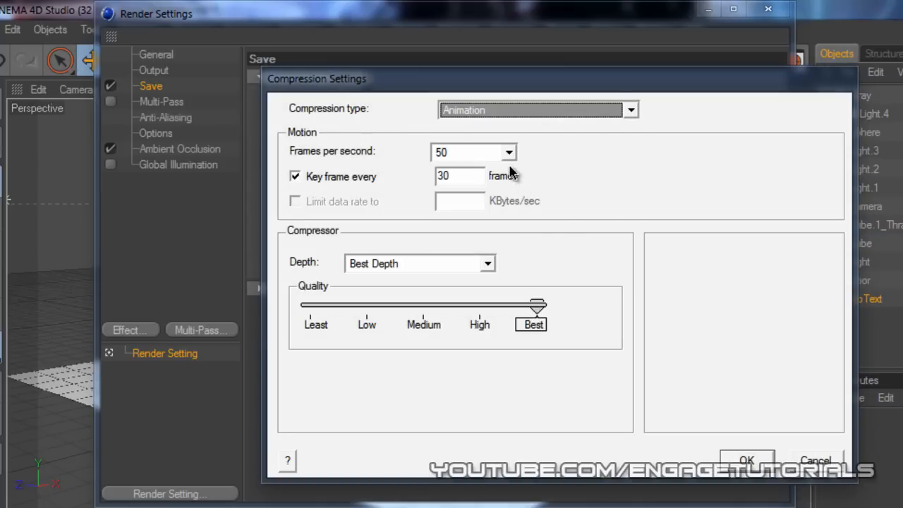
left_click(463, 153)
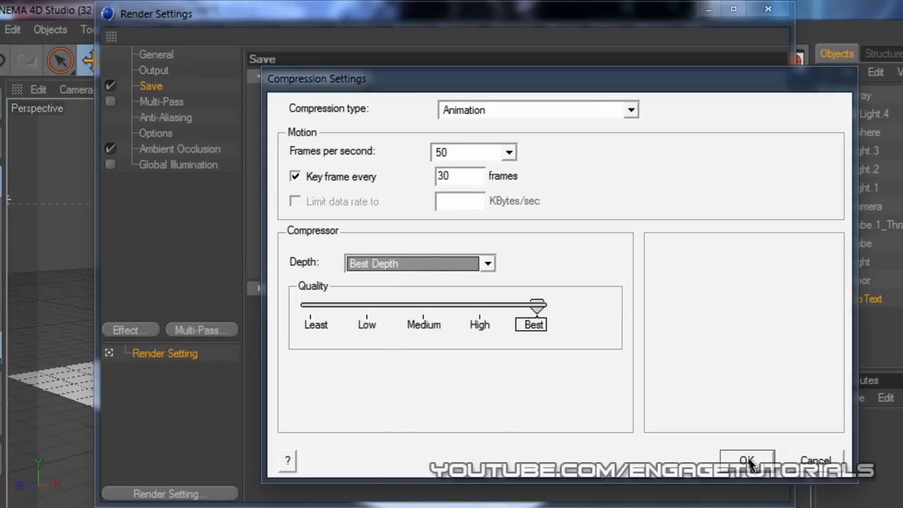
left_click(752, 460)
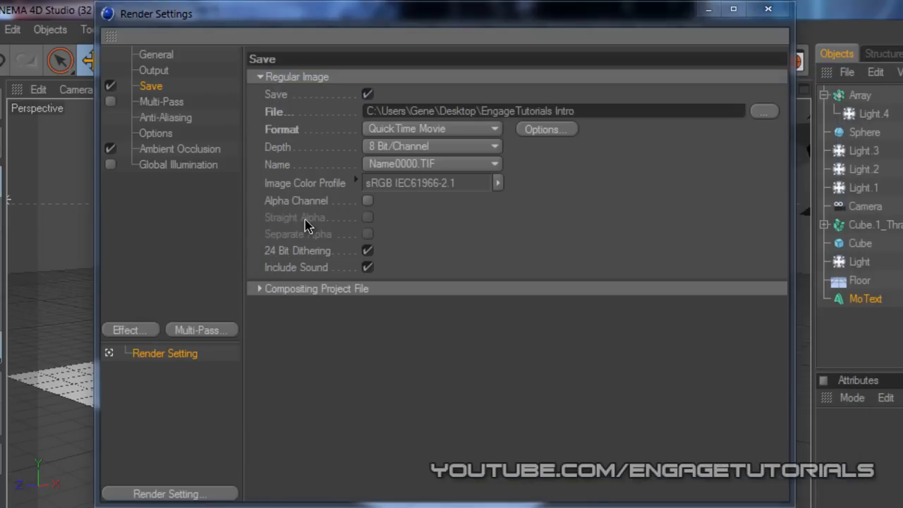
mouse_move(150, 107)
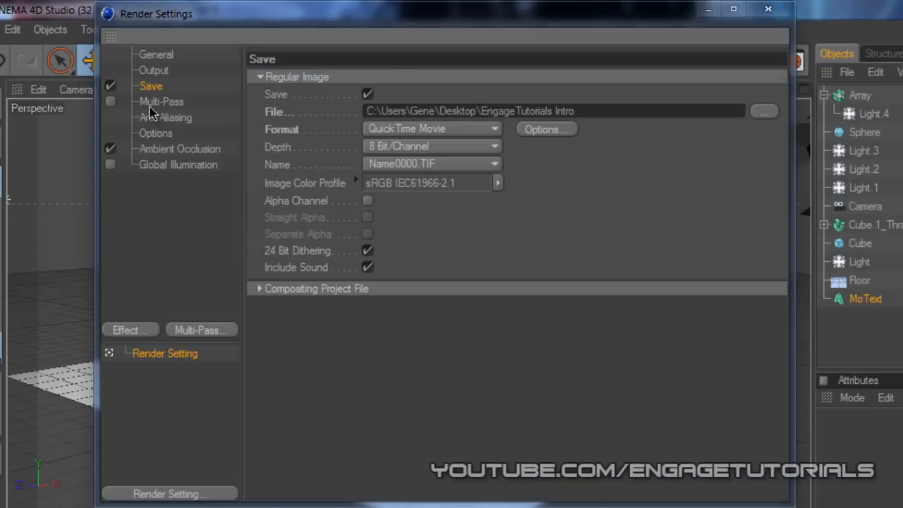
Look over the Multi-Pass and Anti-Aliasing settings without changing them
left_click(160, 102)
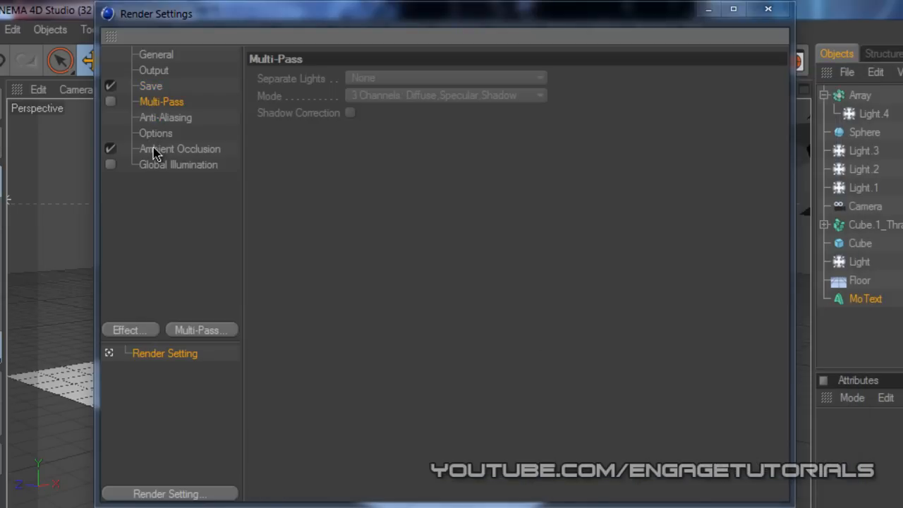
left_click(166, 117)
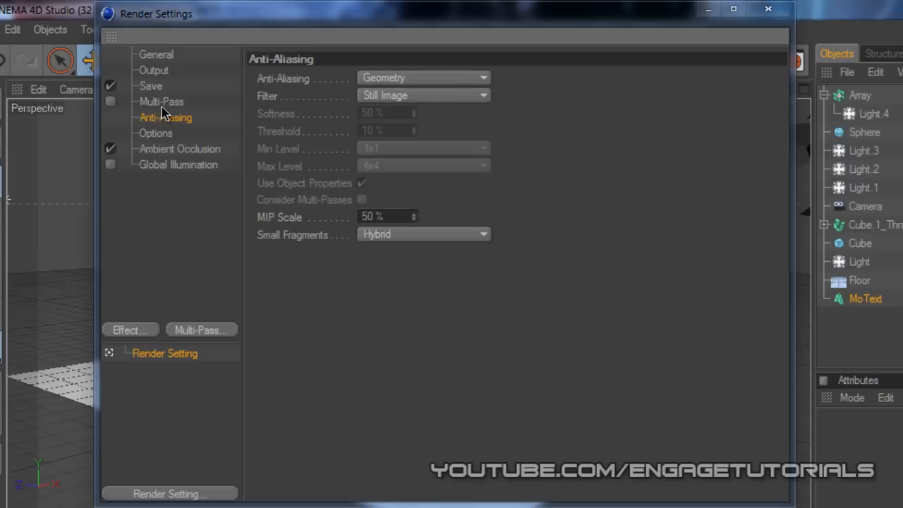
left_click(161, 102)
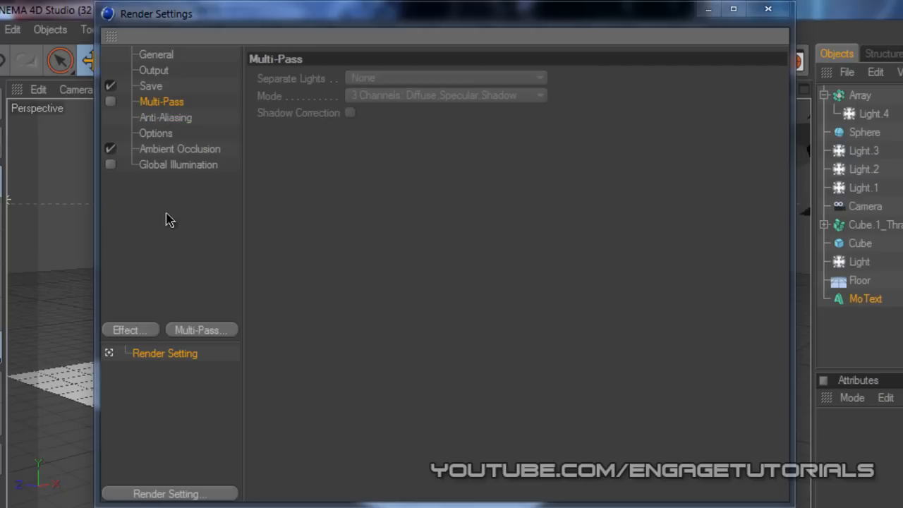
mouse_move(142, 312)
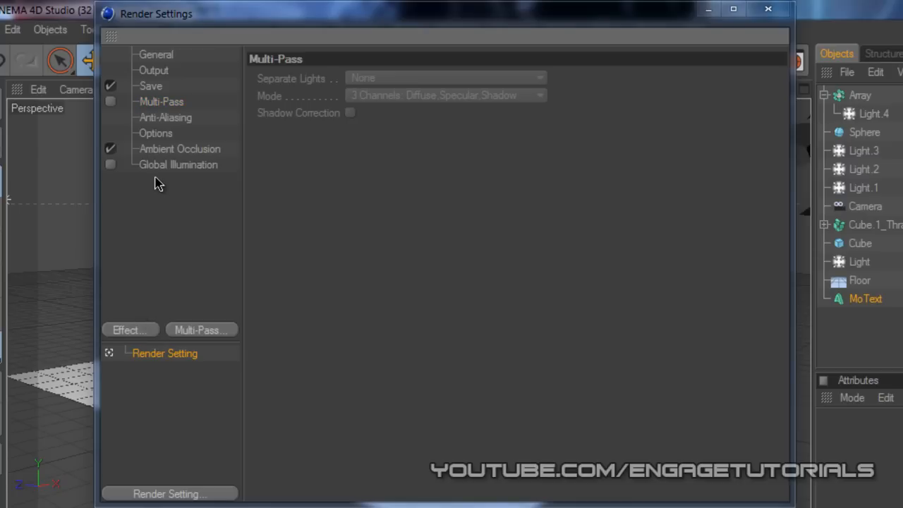
mouse_move(172, 215)
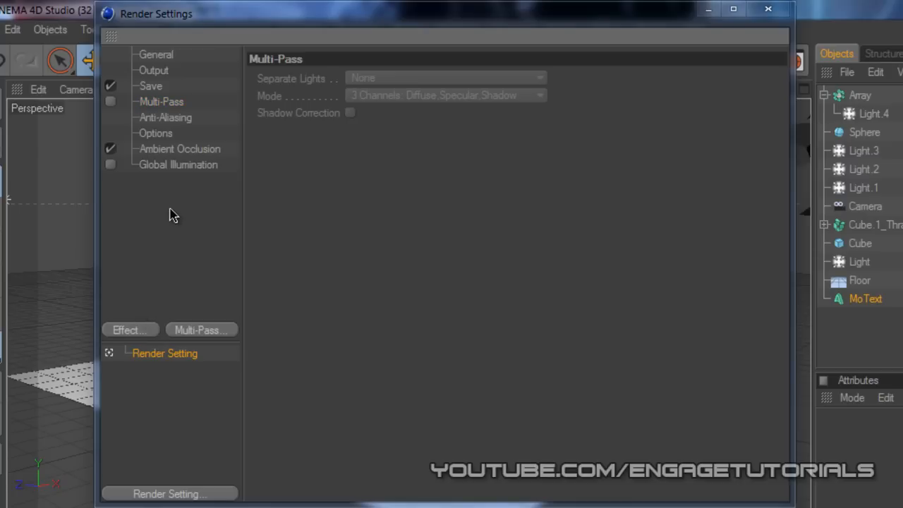
Close the render settings and start rendering to the Picture Viewer
left_click(764, 9)
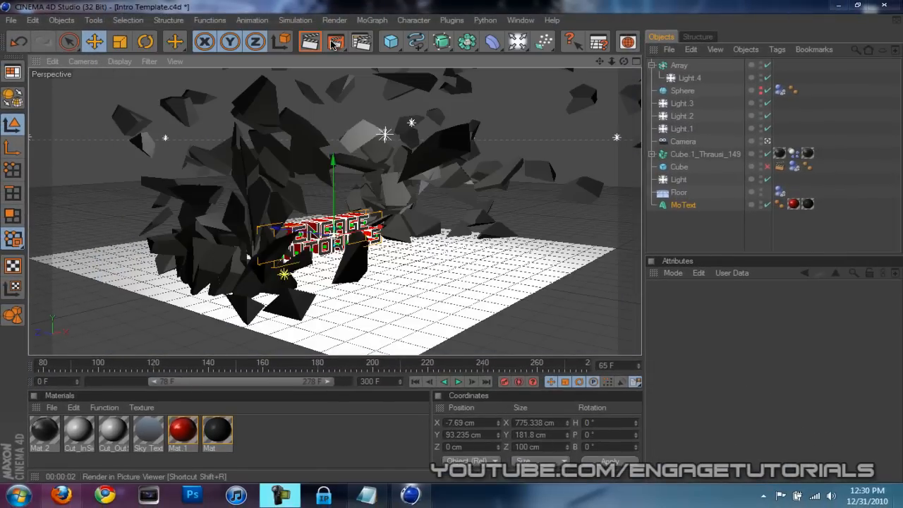
left_click(330, 42)
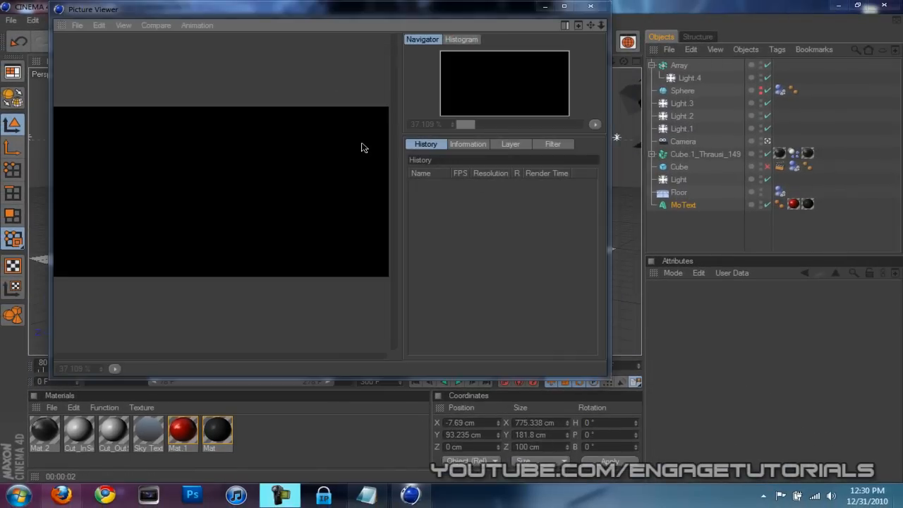